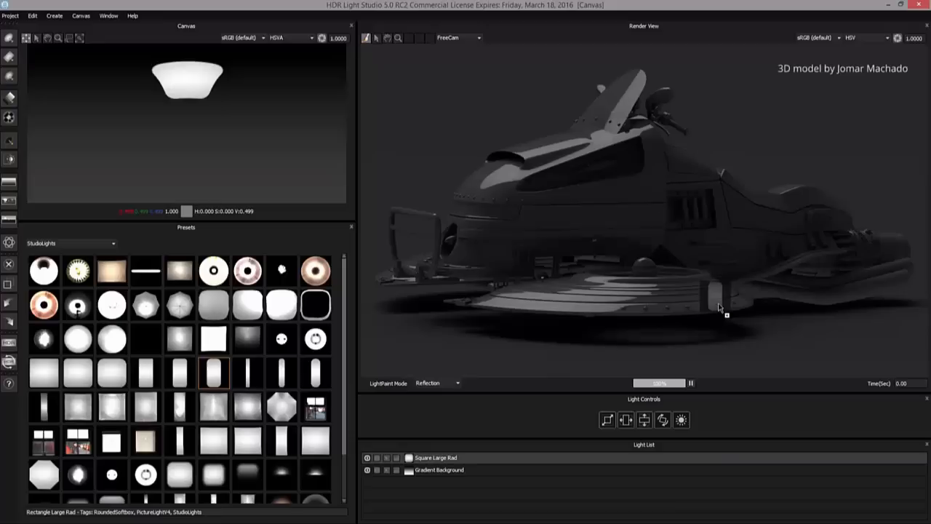
- Add the Rectangle Large Rad studio light beside the square light to light the hovercraft
click(70, 243)
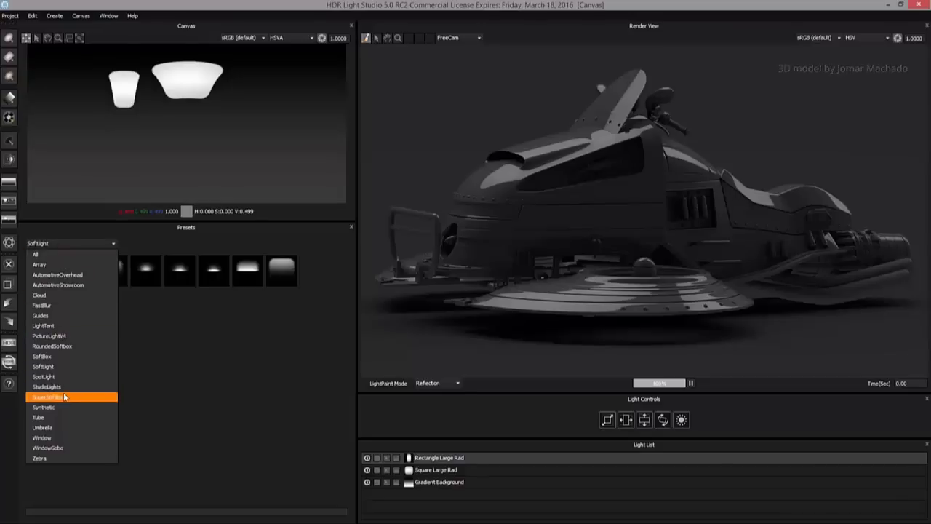
- Load fire2.jpg into the picture light and blend it onto the bust scene in Add mode
click(43, 407)
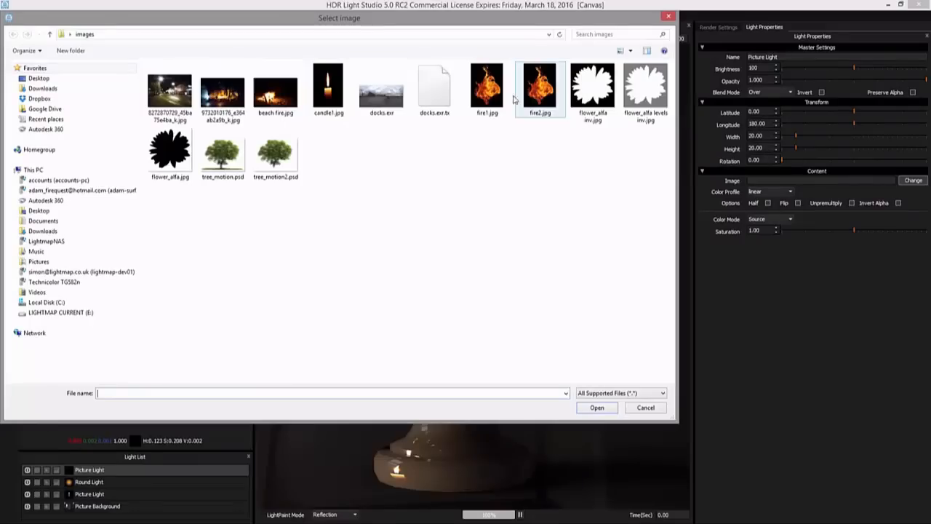
click(597, 407)
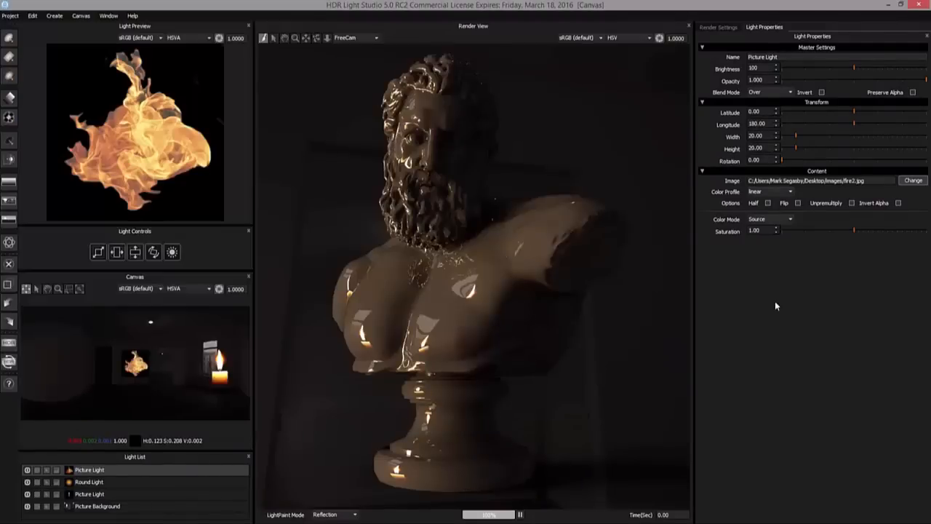
click(788, 192)
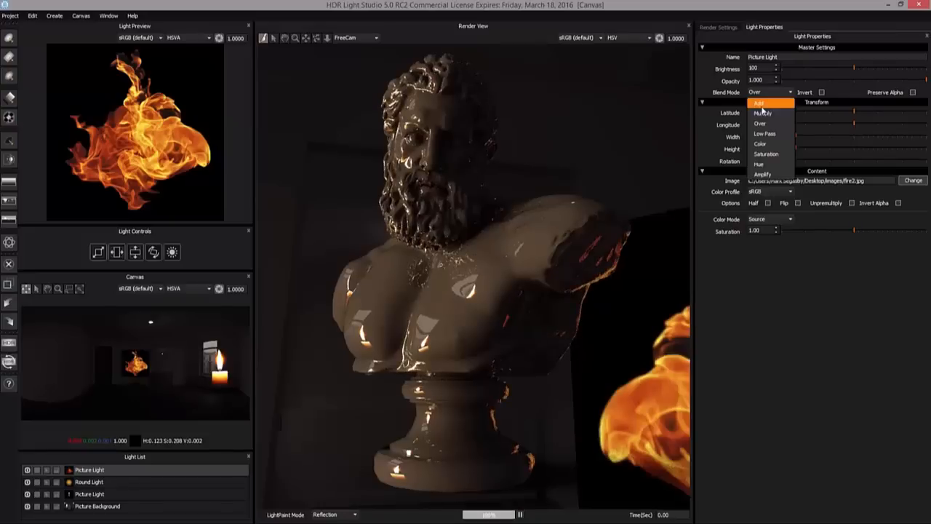
click(762, 102)
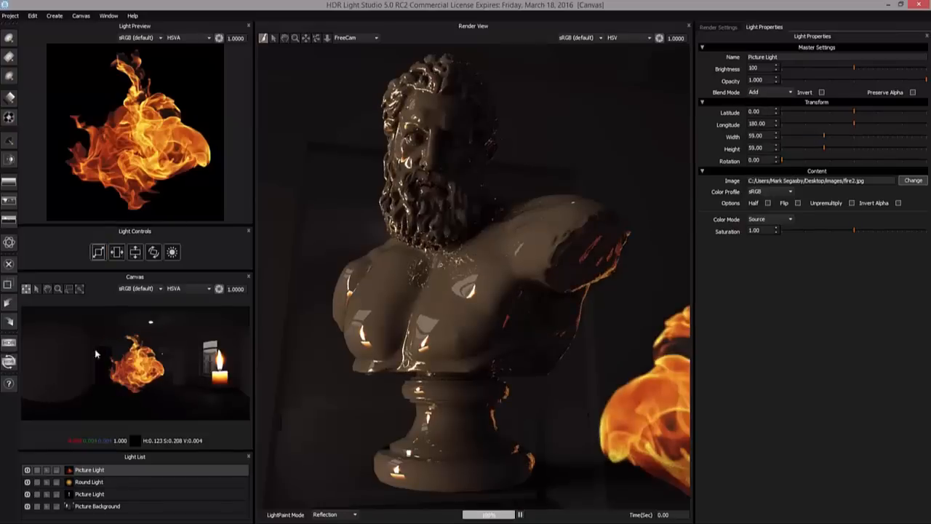